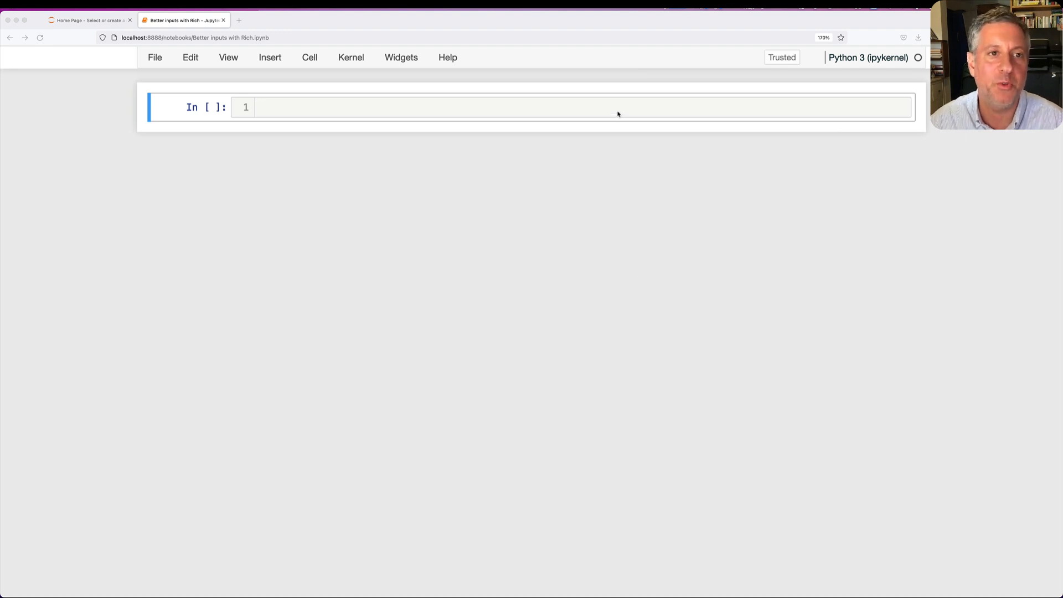
Step: Write name = input('Enter your name') and print(f'Hello, {name}!') in the first cell
click(615, 109)
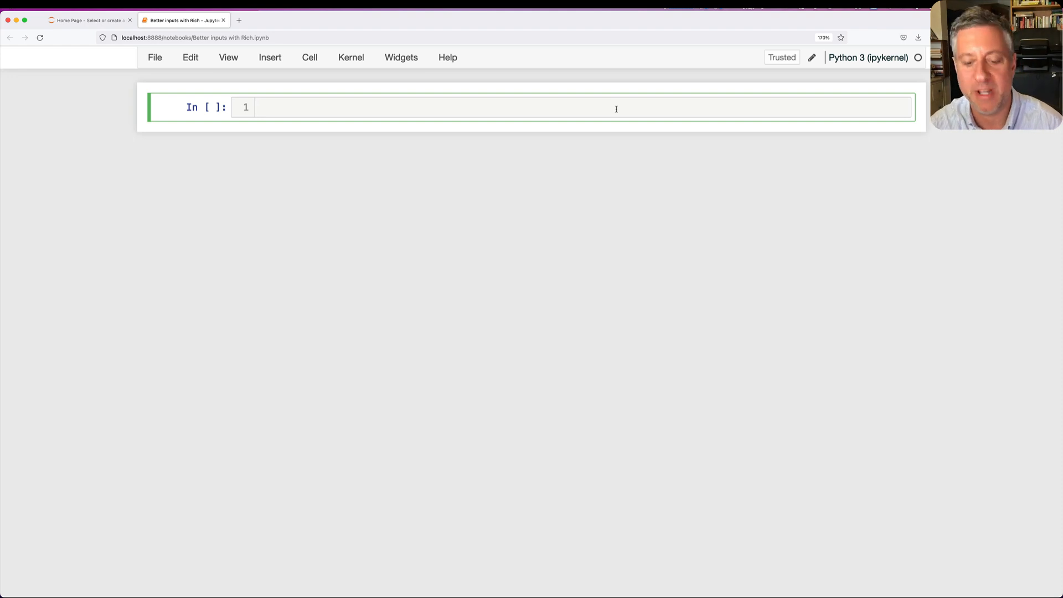
text(name = in)
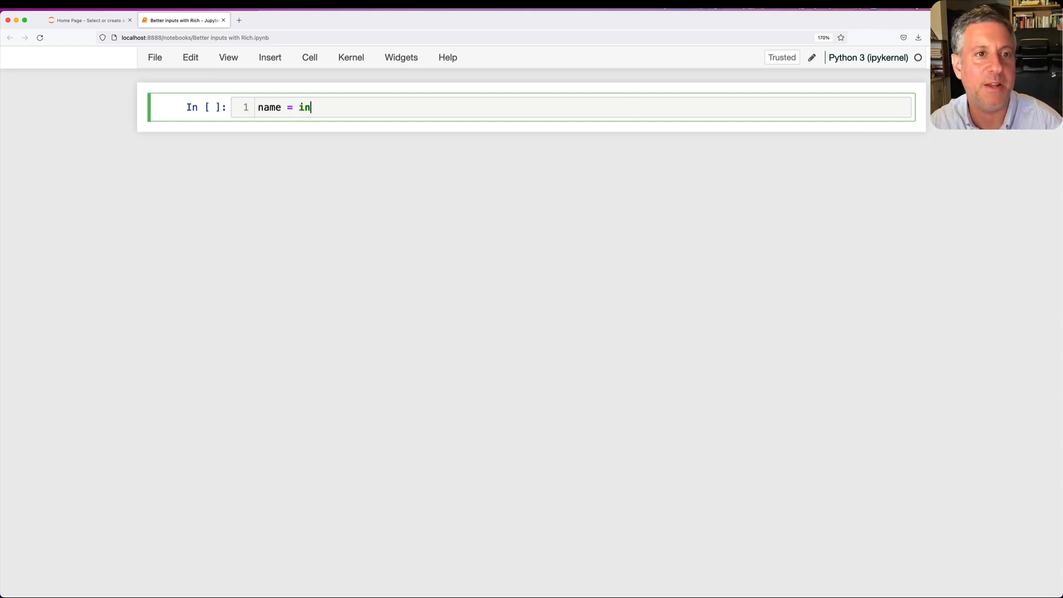
text(put('Enter your name'))
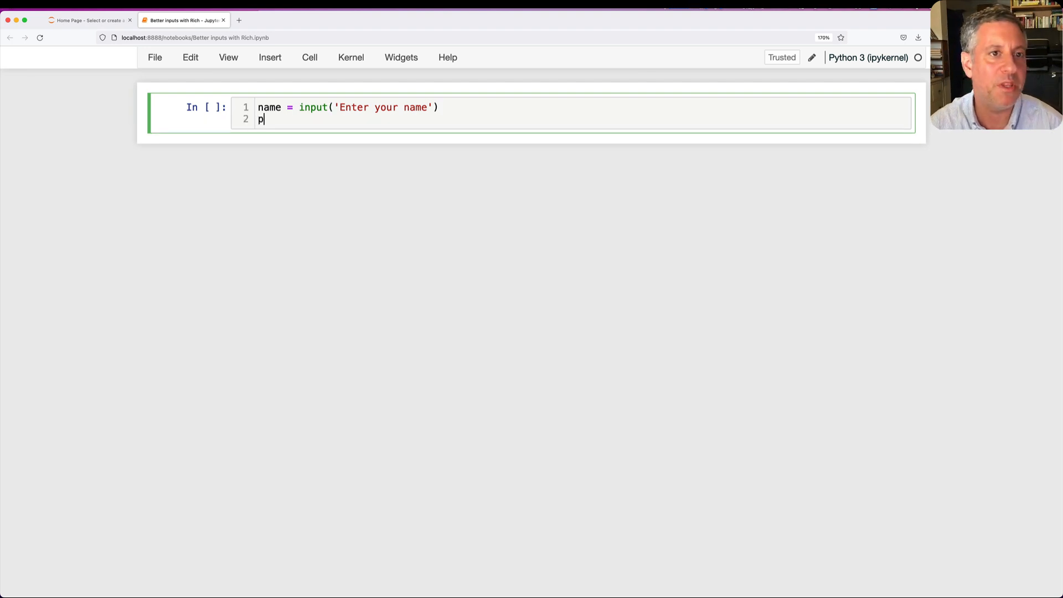
text(rint(f'Hello, {name}'))
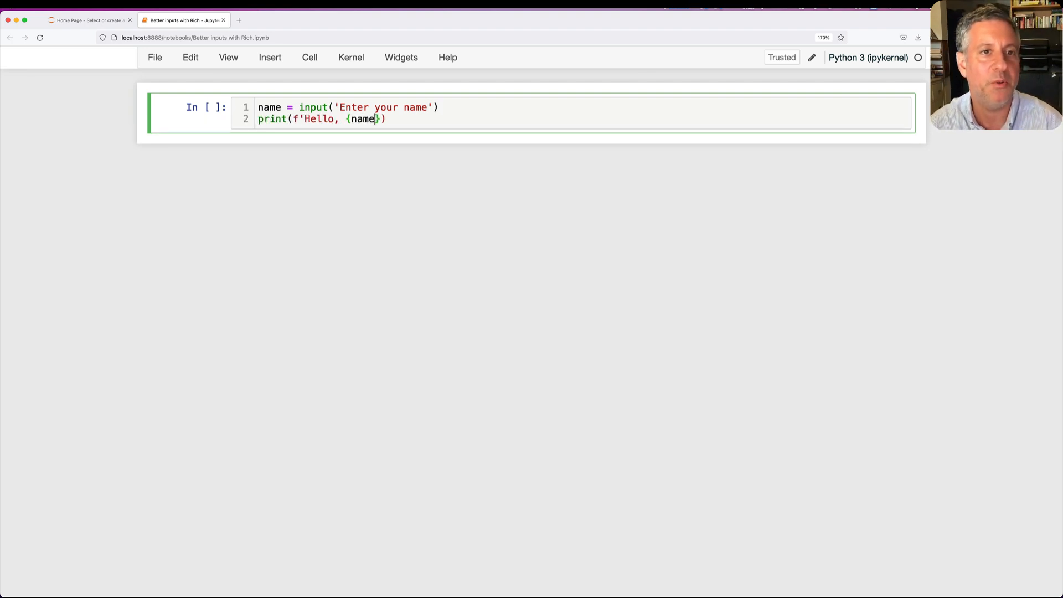
text(!')
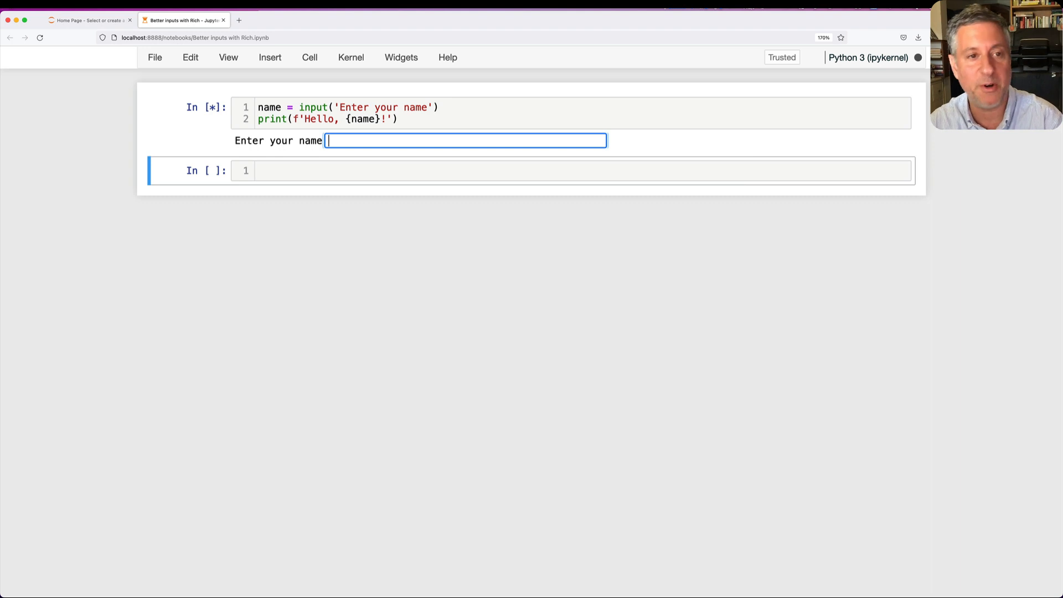
Step: Answer the prompt with Reuven, then change the prompt text to 'Enter your name: '
text(Reuven)
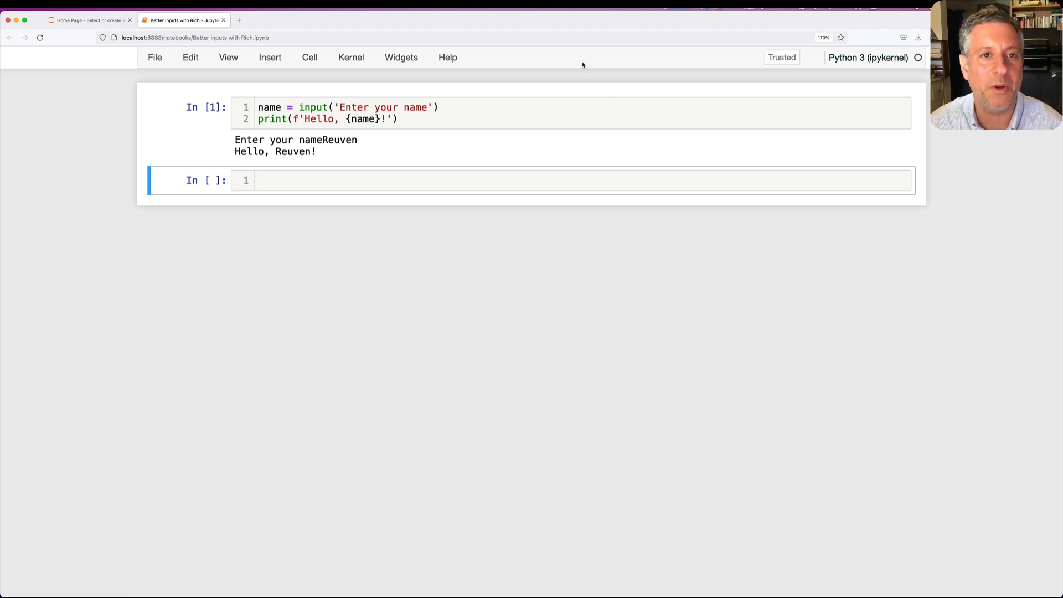
click(424, 108)
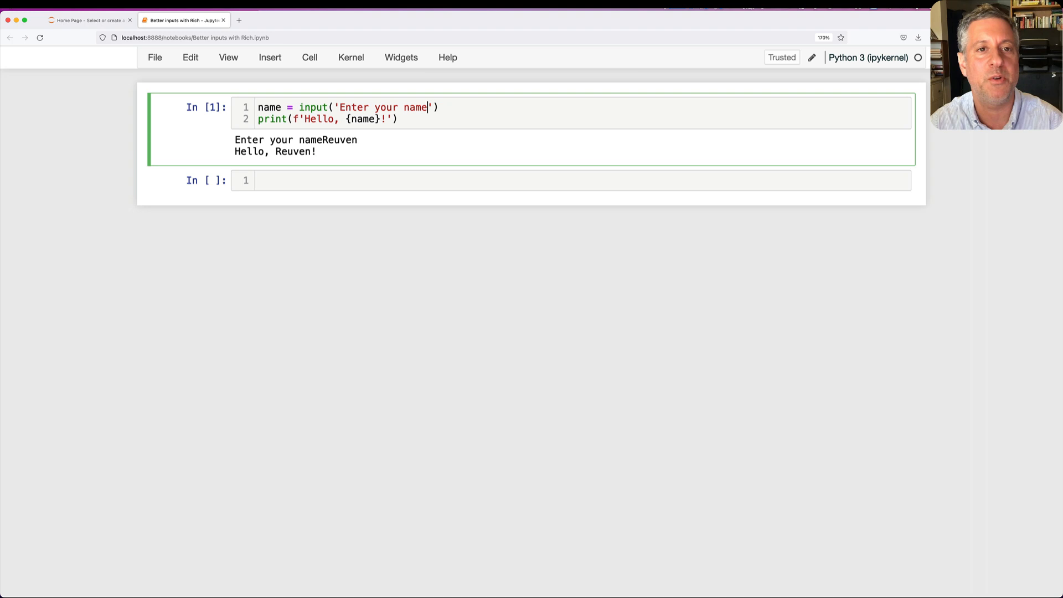
text(:)
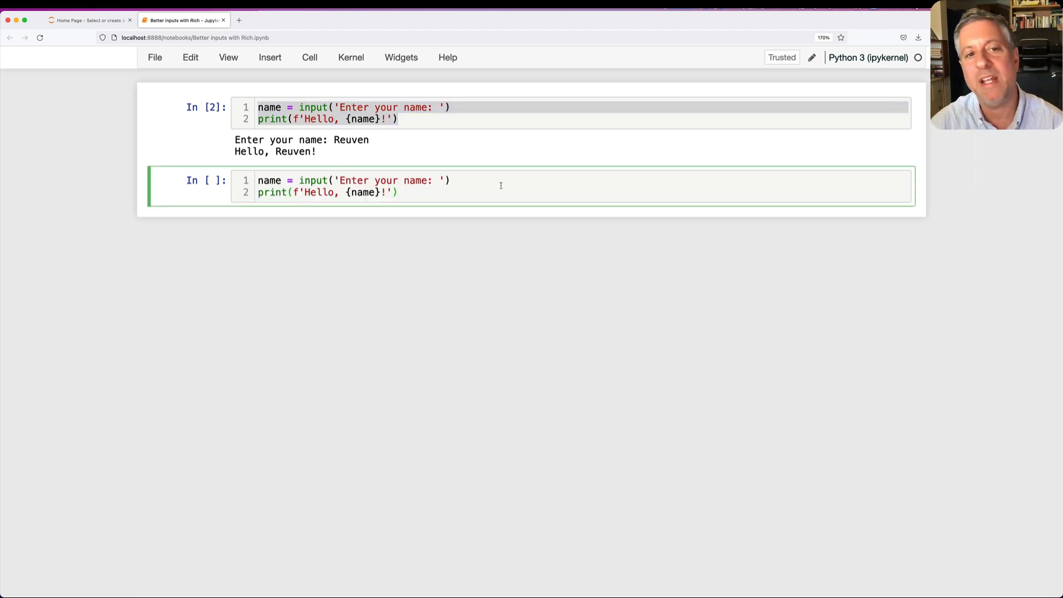
Step: Run the copied cell with a space-padded Reuven, then evaluate name to reveal the spaces
click(399, 192)
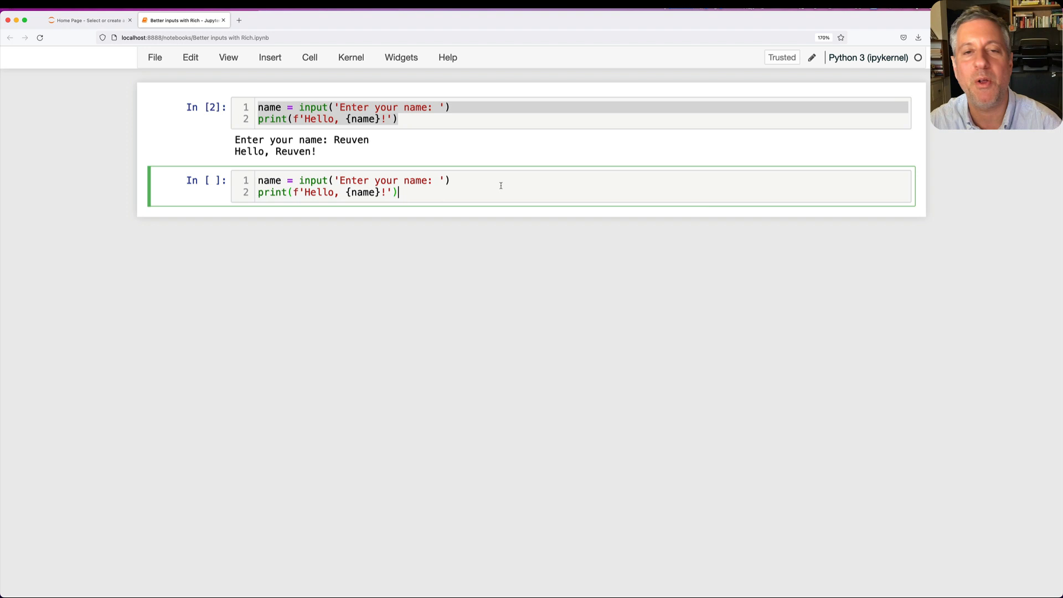
key(Shift+Enter)
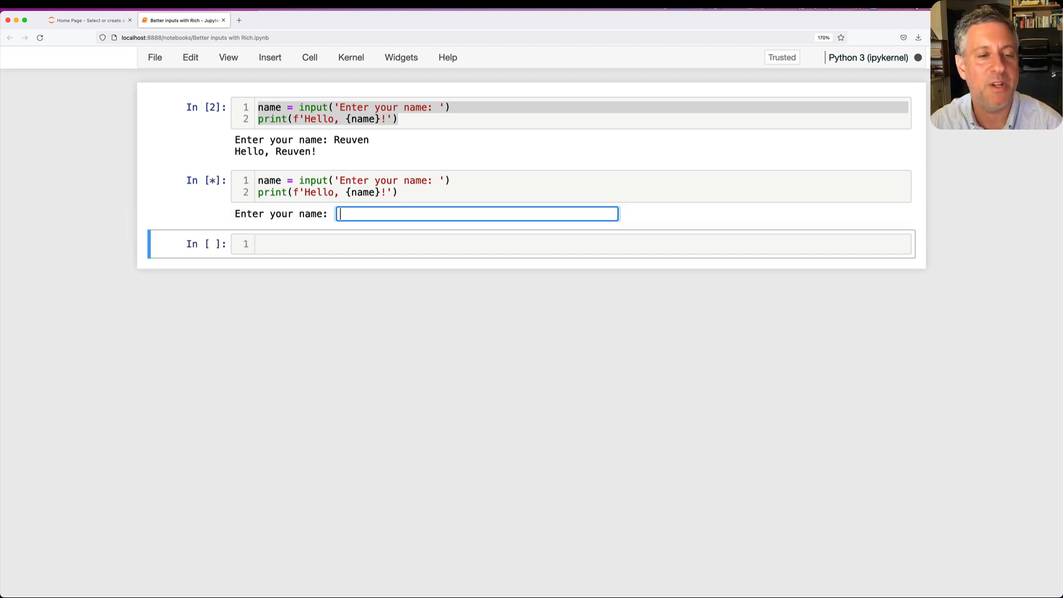
text(Reuven)
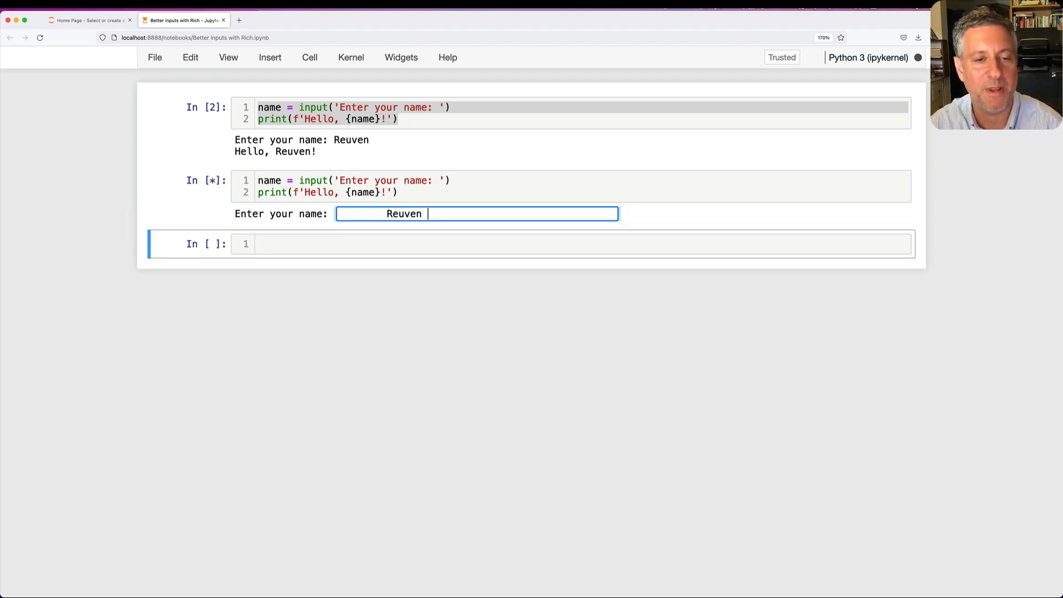
key(Enter)
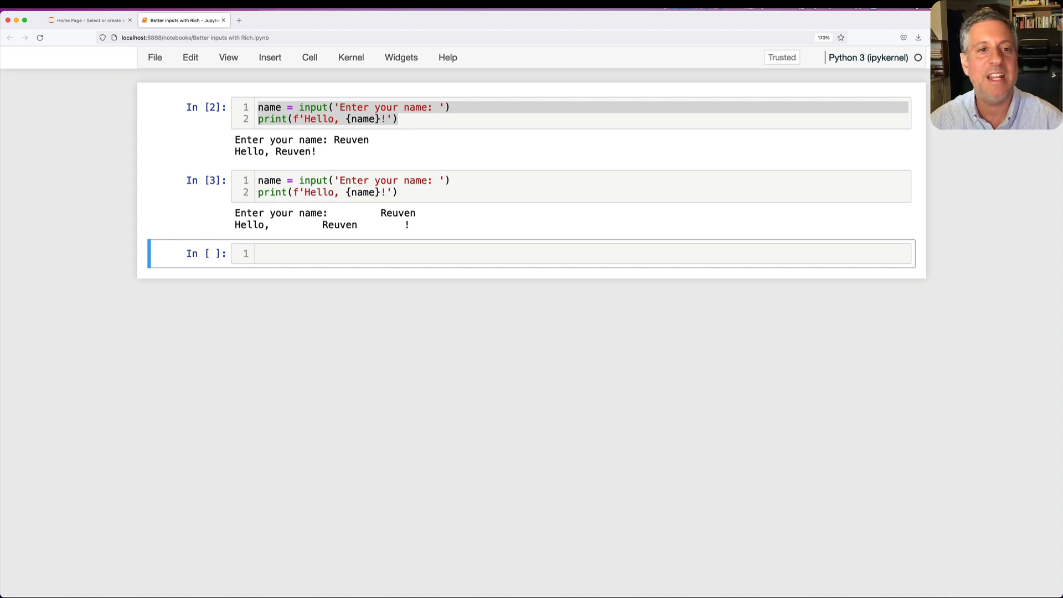
mouse_move(331, 221)
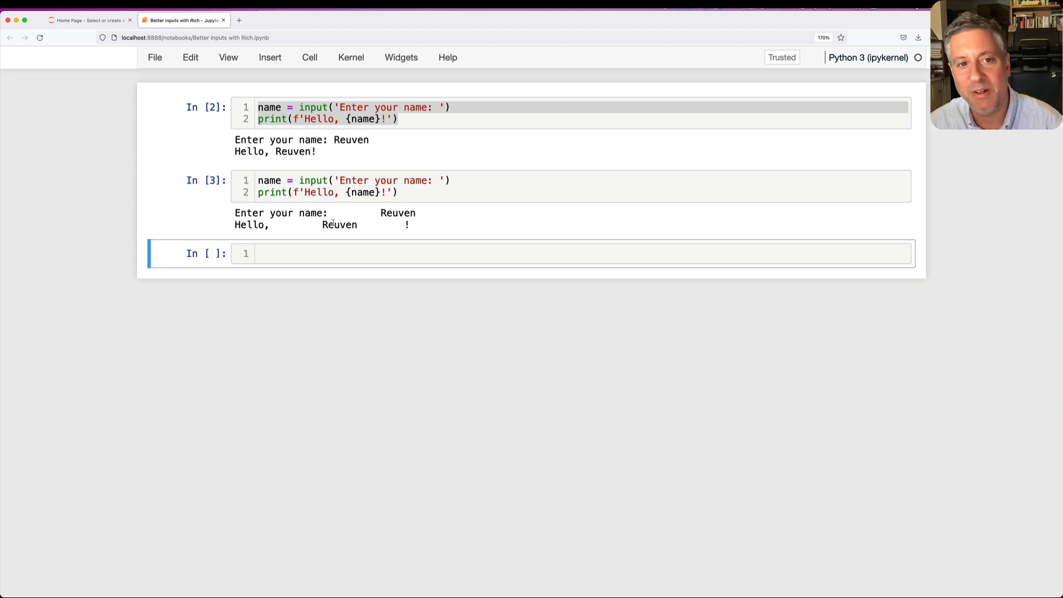
text(name)
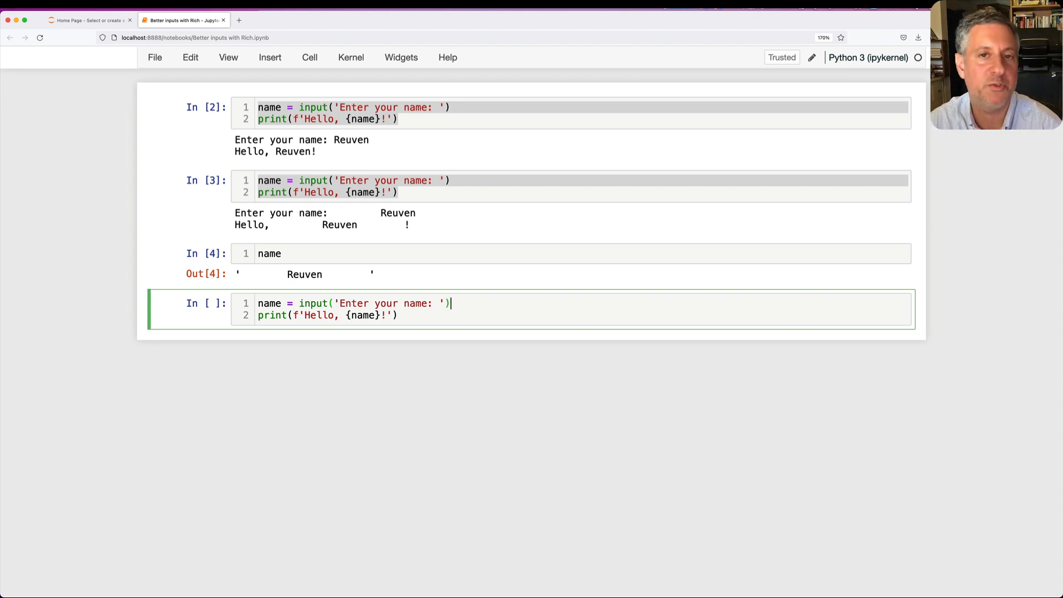
Step: Add .strip() to the input() call, rerun with a padded Reuven, and check name
text(.strip())
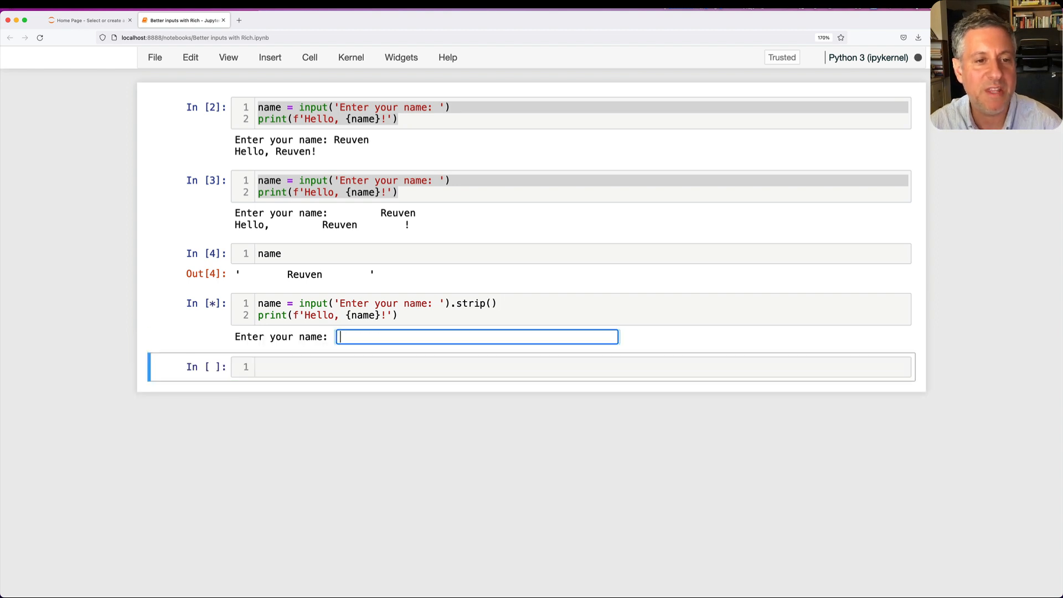
text(Reuven)
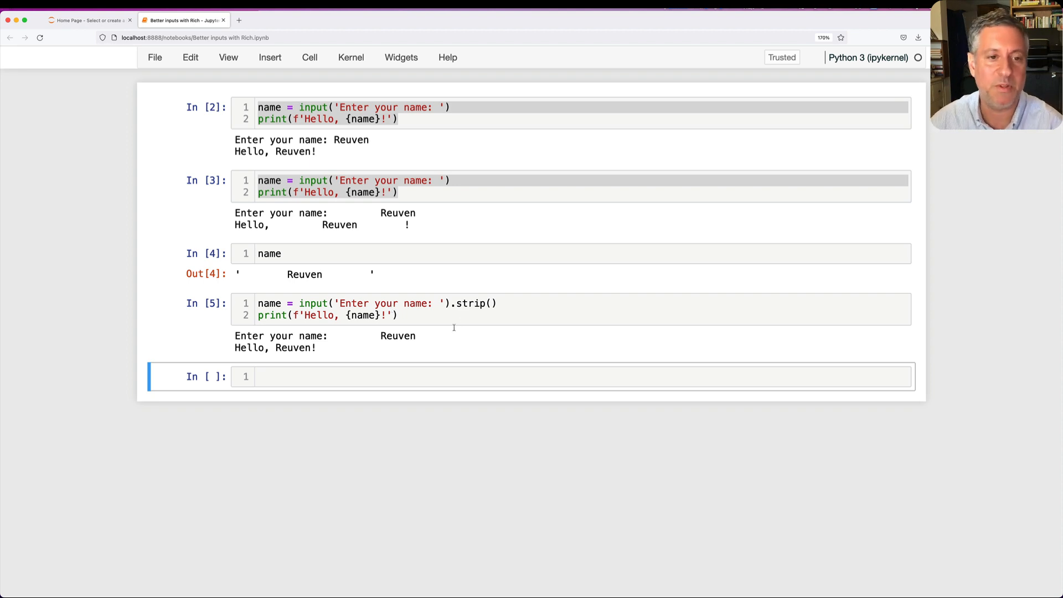
key(Shift+Enter)
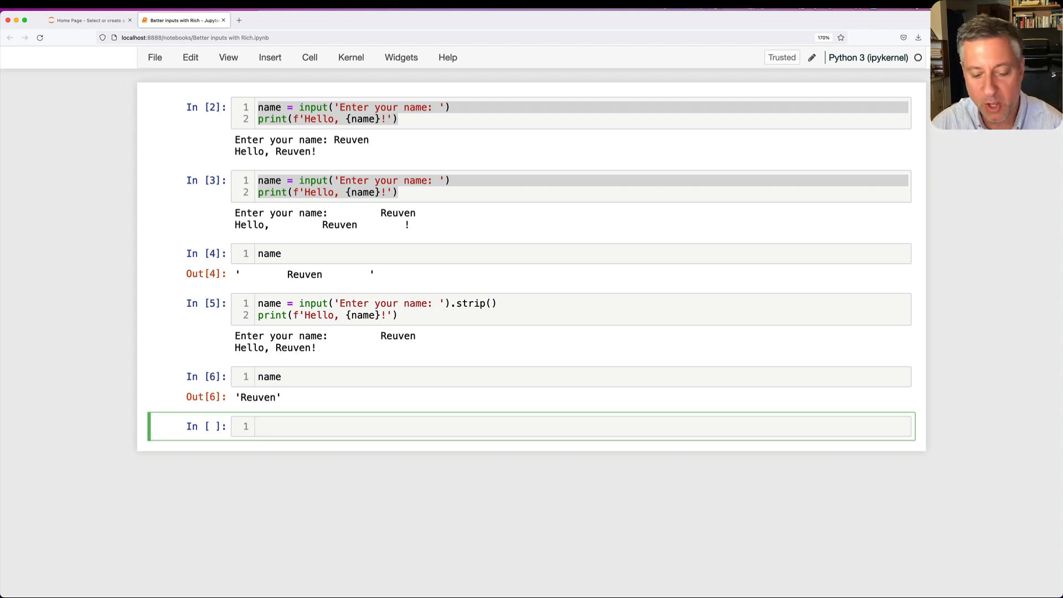
Step: Import Prompt from rich.prompt in a new cell
text(from rich)
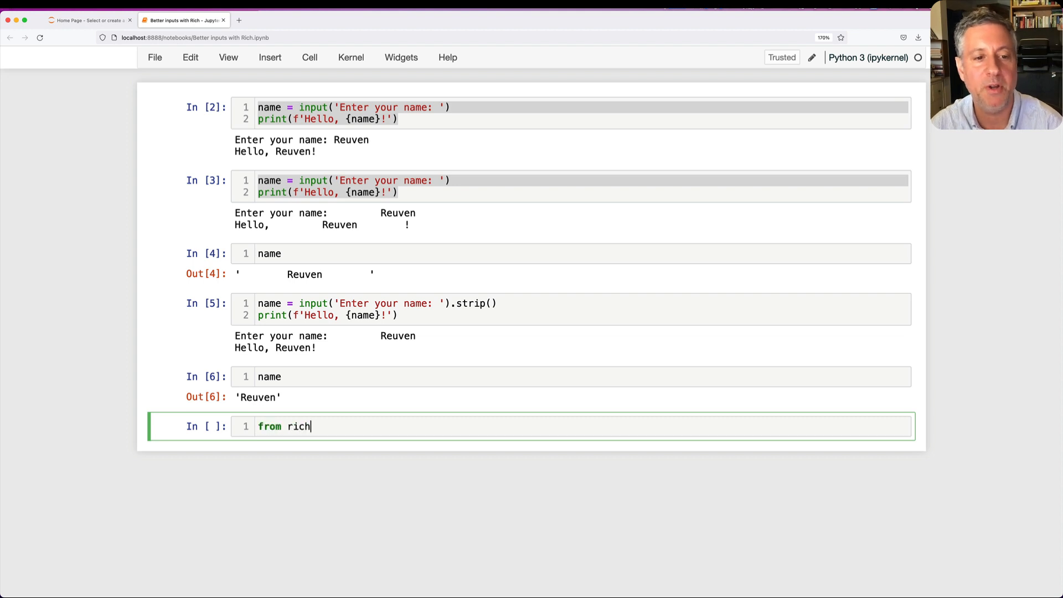
text(.prompt import Promp)
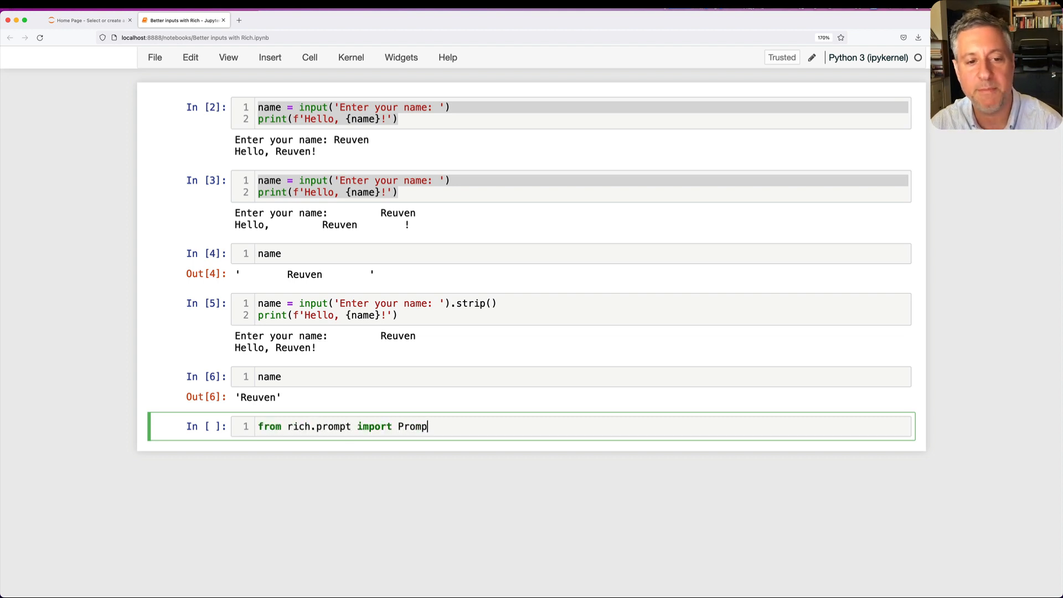
text(t)
text(name = Prompt.as)
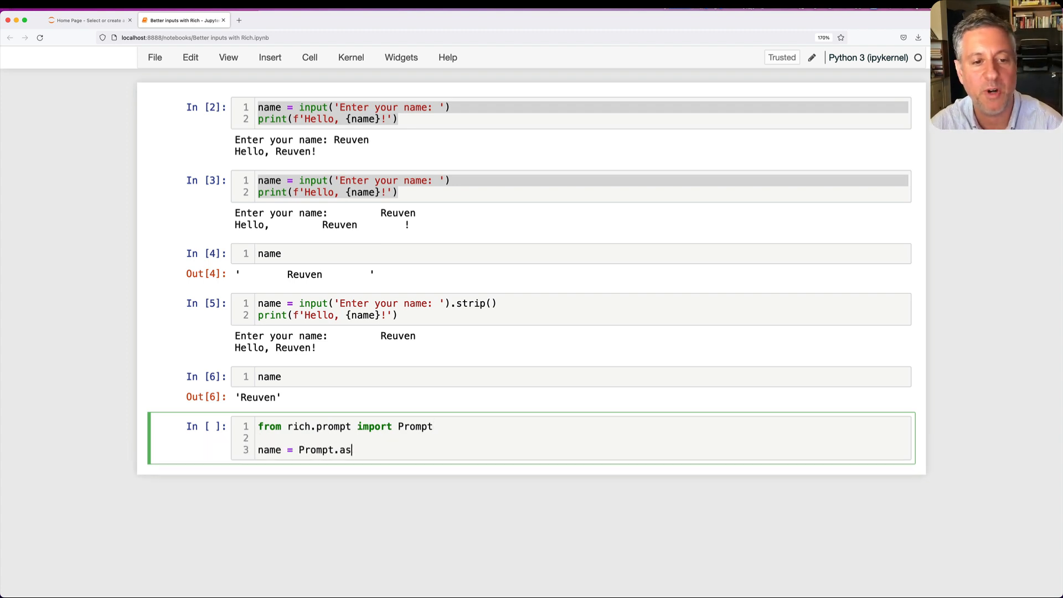
Step: Ask for the name with Prompt.ask, print 'Hello, {name}!', and answer with a padded Reuven
text(k('Enter your name'))
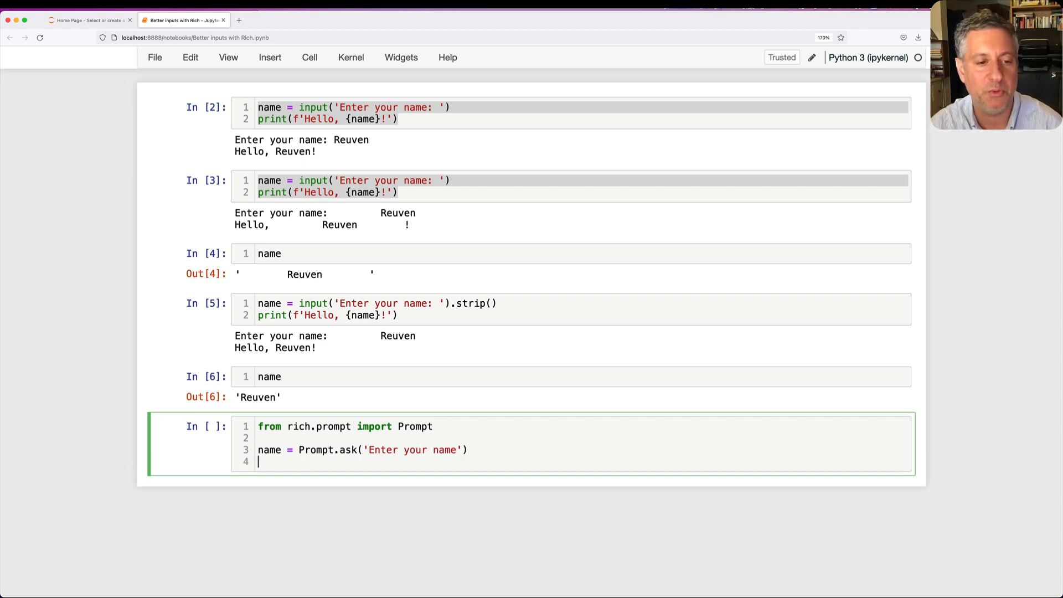
text(print(f'Hello, '))
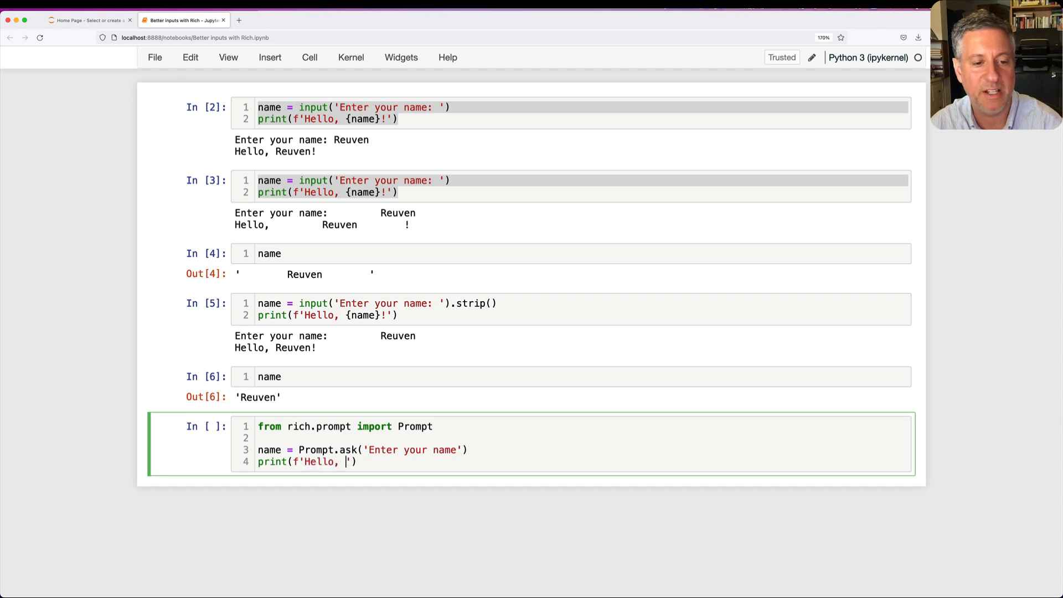
text({name}!)
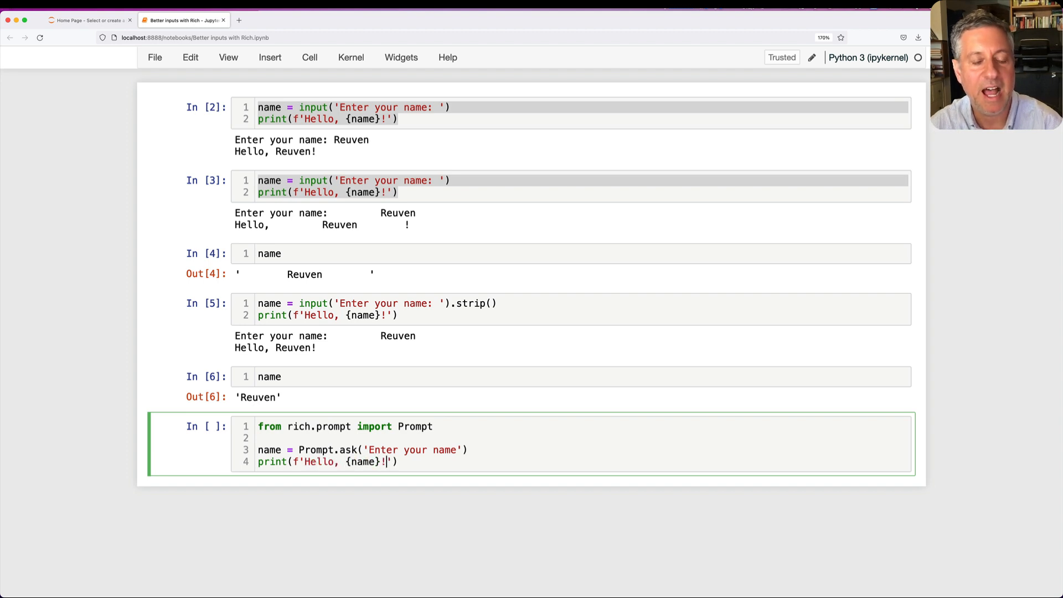
mouse_move(477, 364)
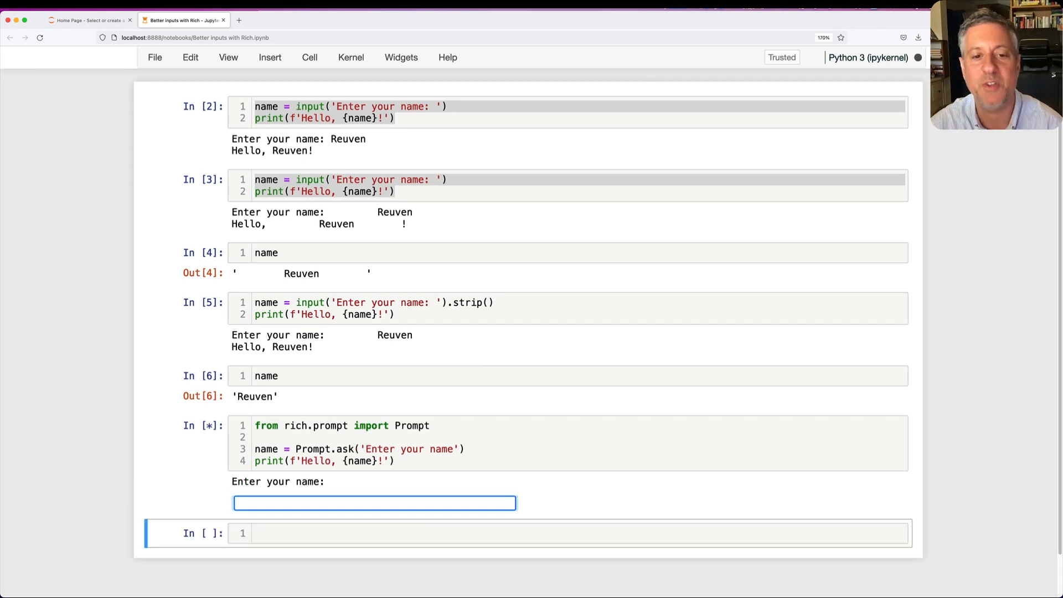
text(Reuven)
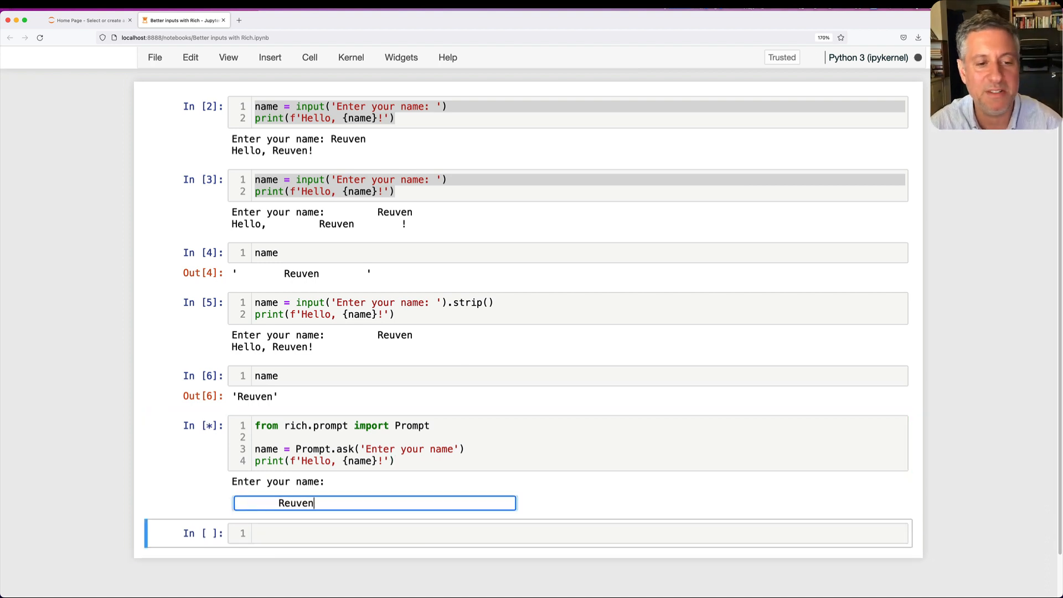
key(Enter)
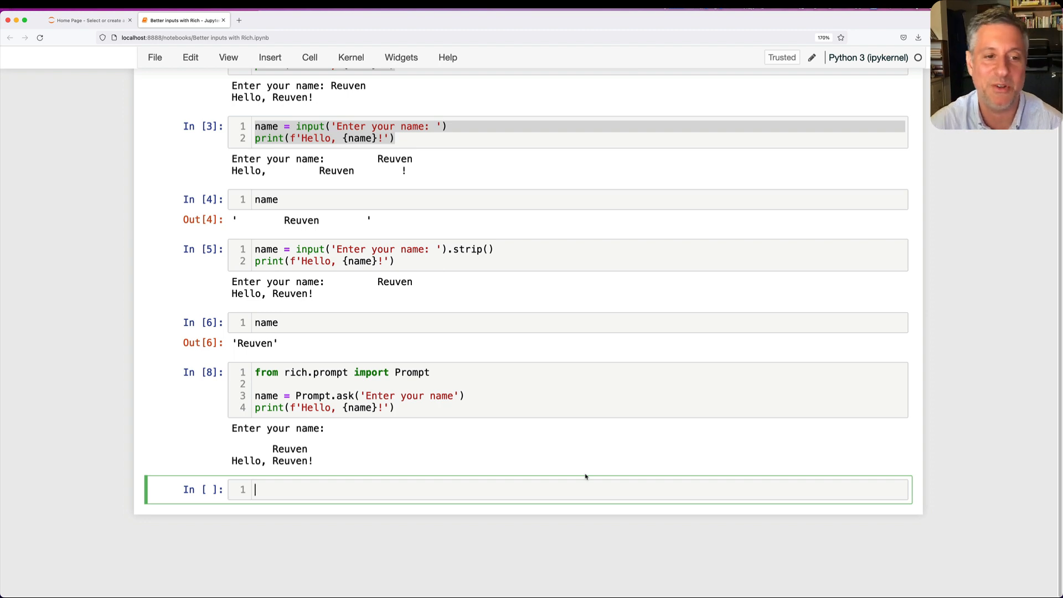
Step: Write a Prompt.ask name prompt with a default value, and save the notebook
text(name = Prompt.ask('Enter)
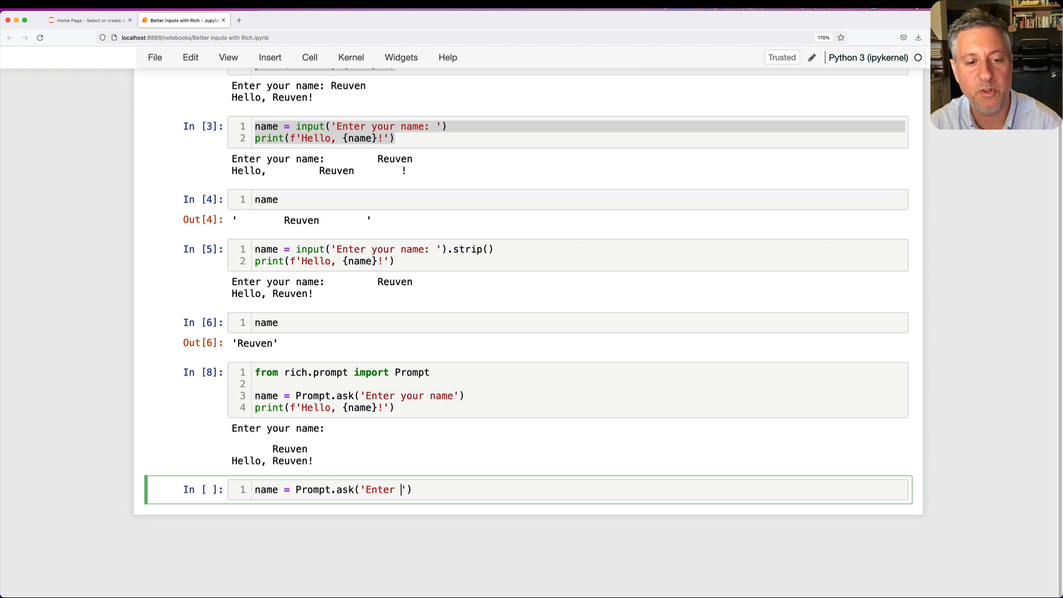
text(your name', default='<no name>)
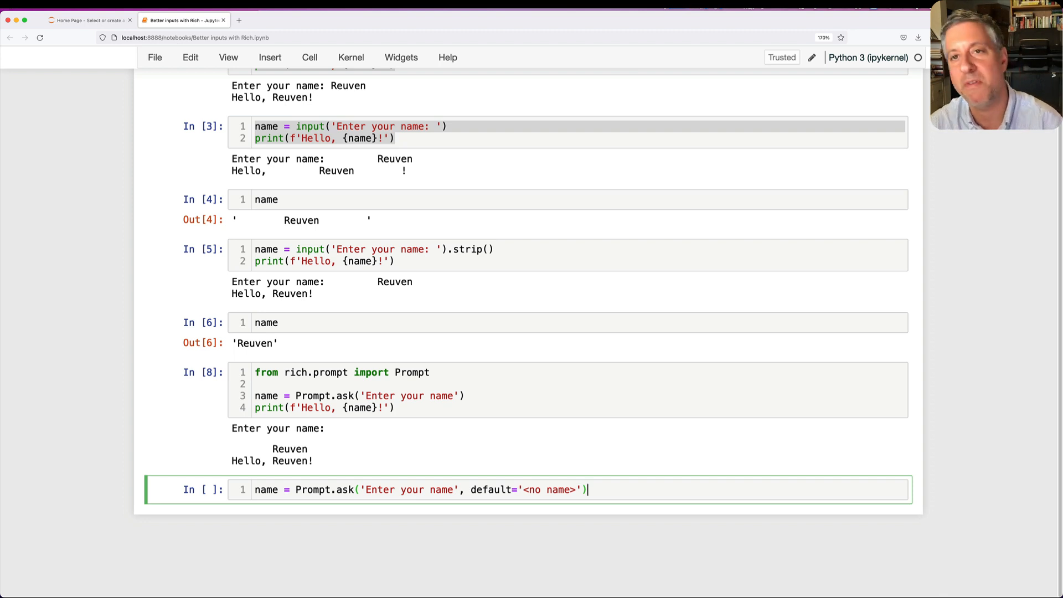
key(Cmd+s)
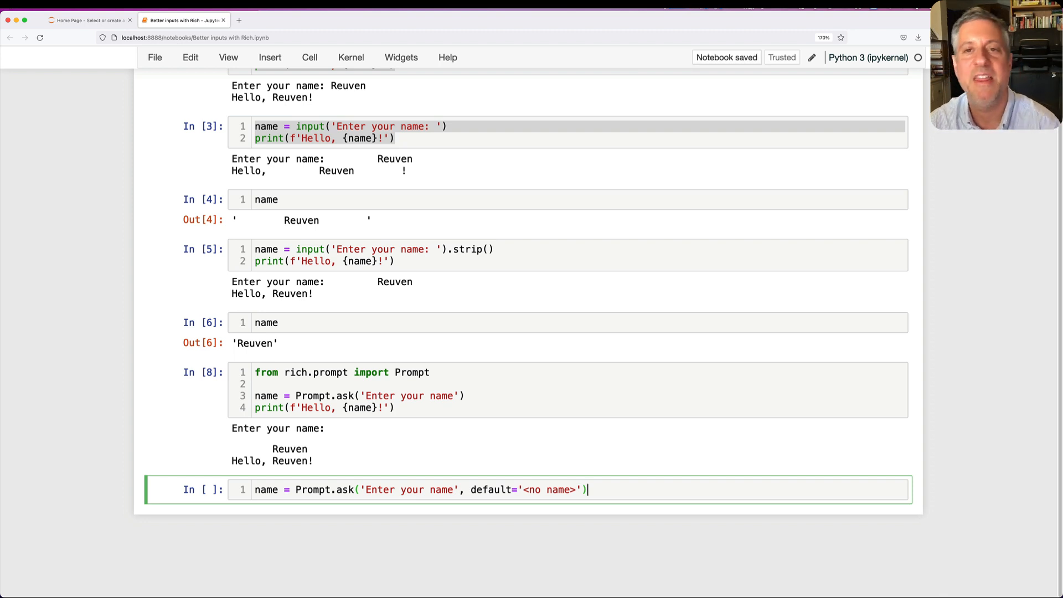
Step: Print 'Hello, {name}' and submit an empty answer to get the '<no name>' default
text(print(f'')
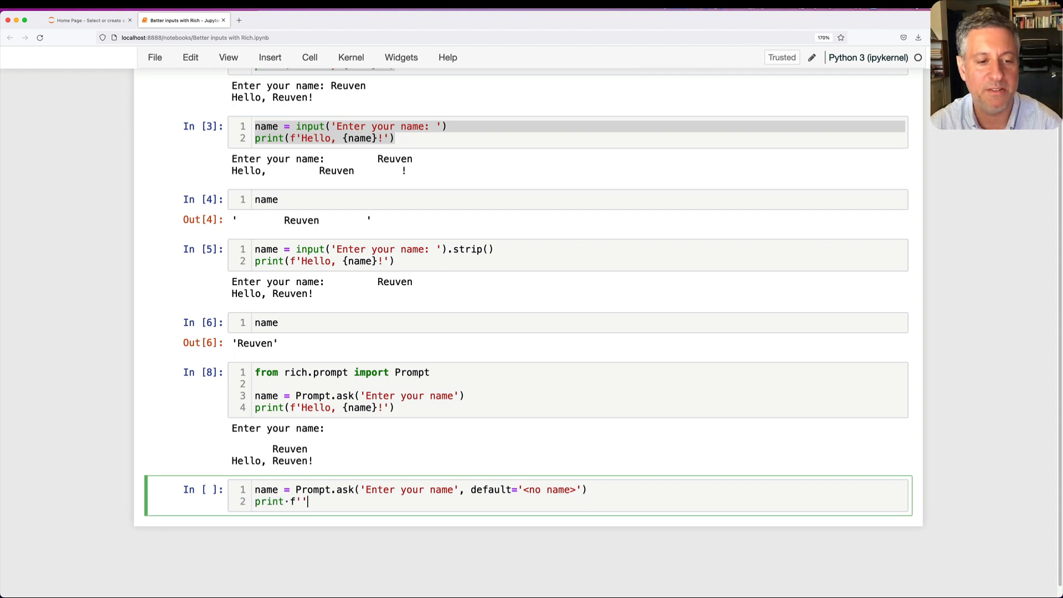
text(Hello)
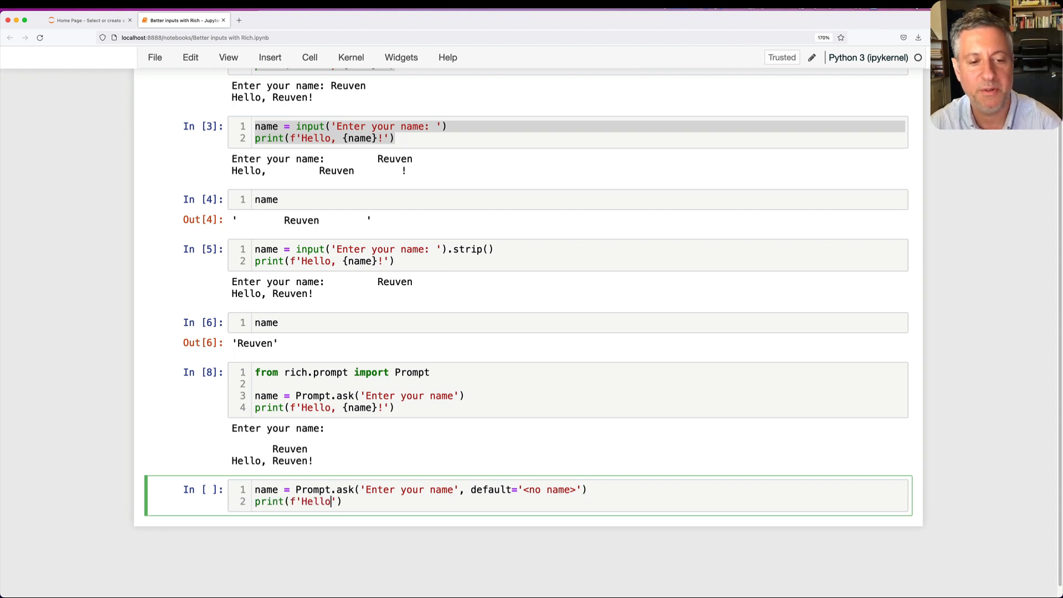
text(, {name}!)
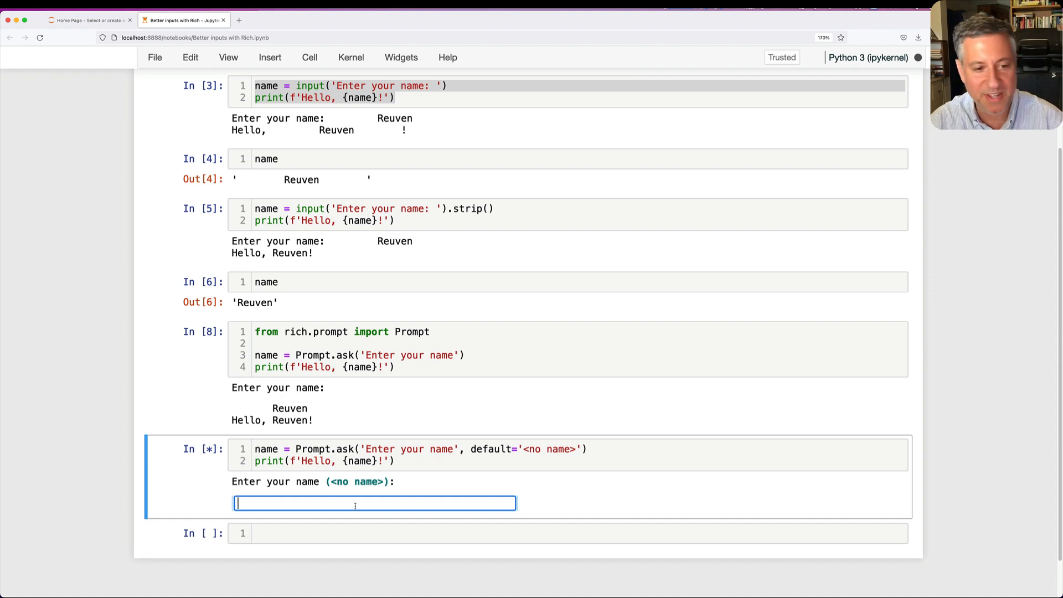
key(Enter)
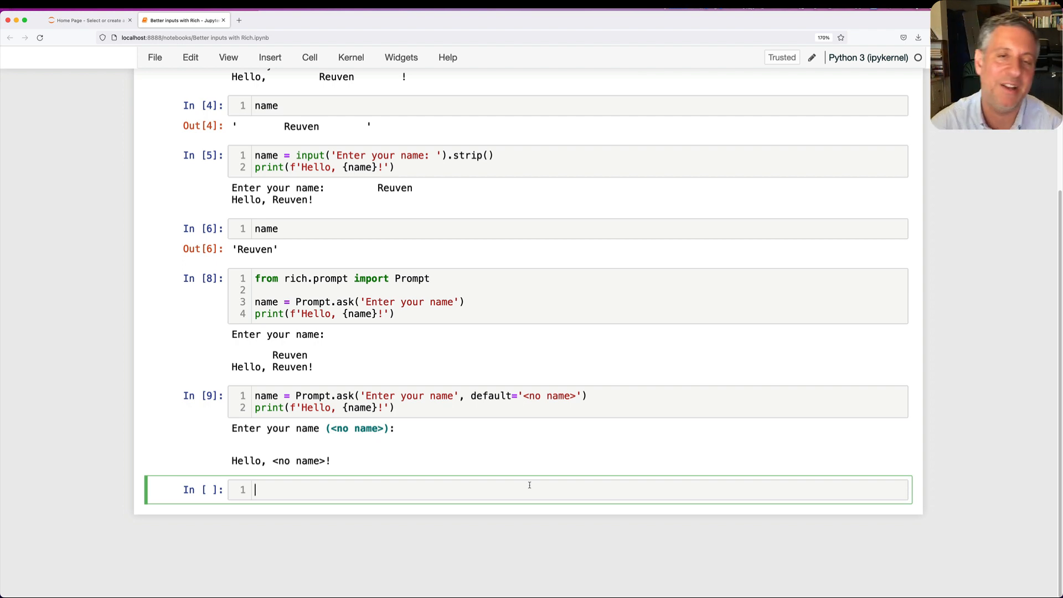
Step: Ask 'Who is your favorite Beatle?' with choices John, Paul, George and Ringo
text(name = P)
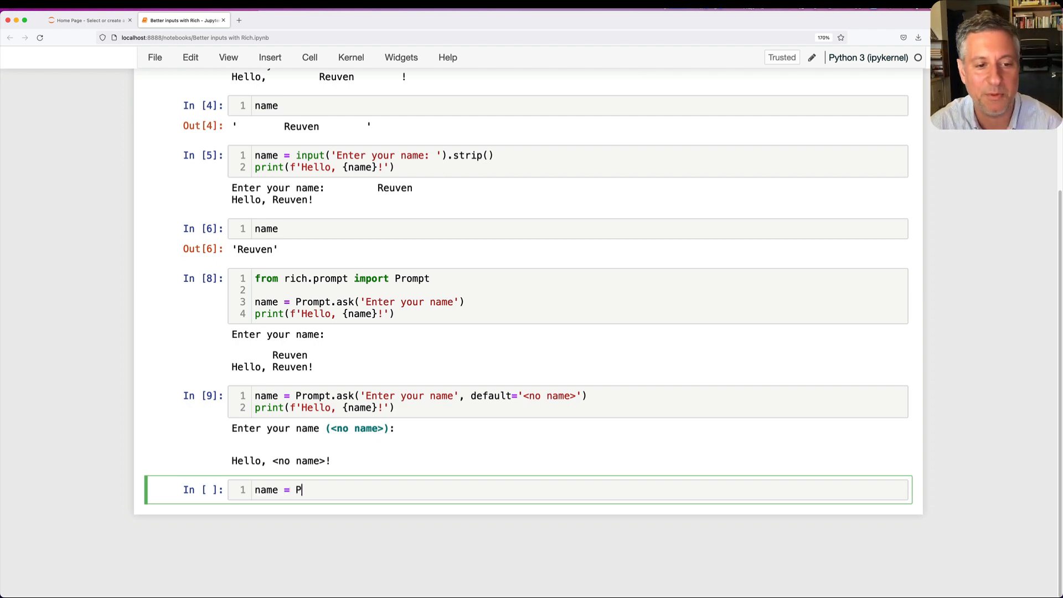
text(rompt.ask('Who is y our favorite)
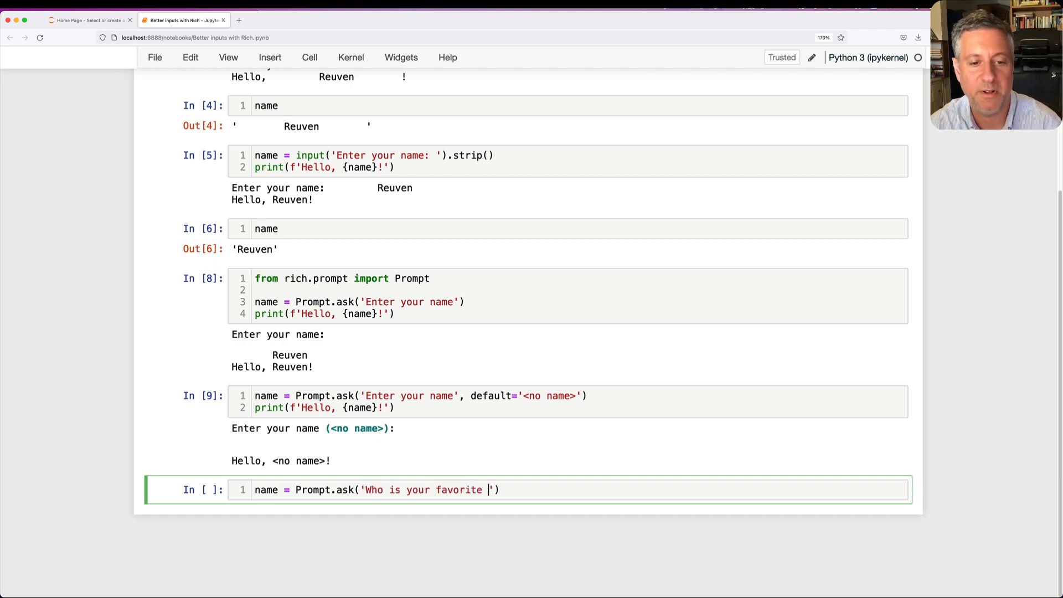
text(Beatle?)
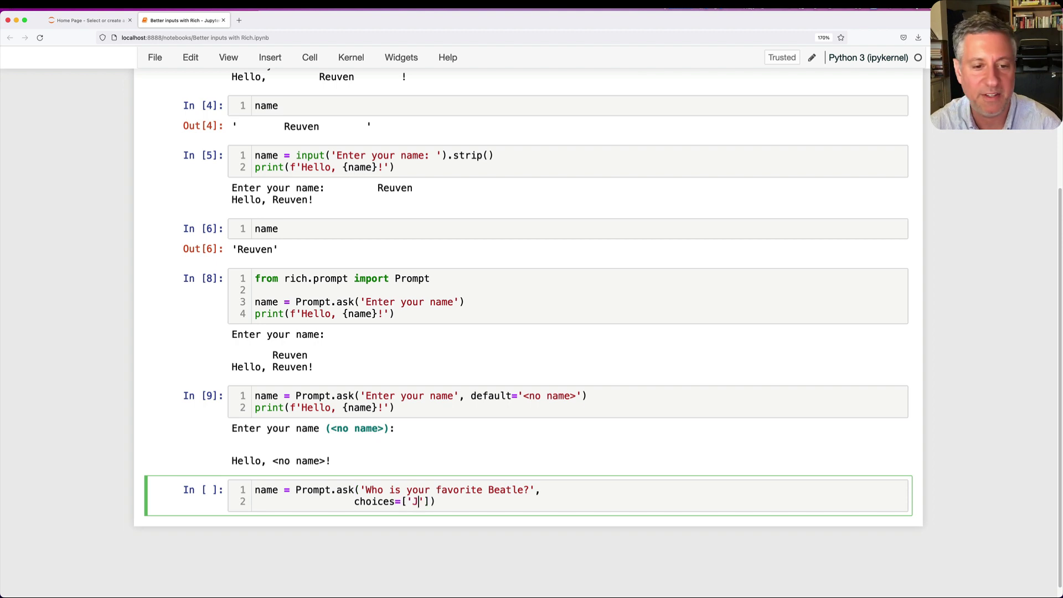
text(ohn', 'Paul', ')
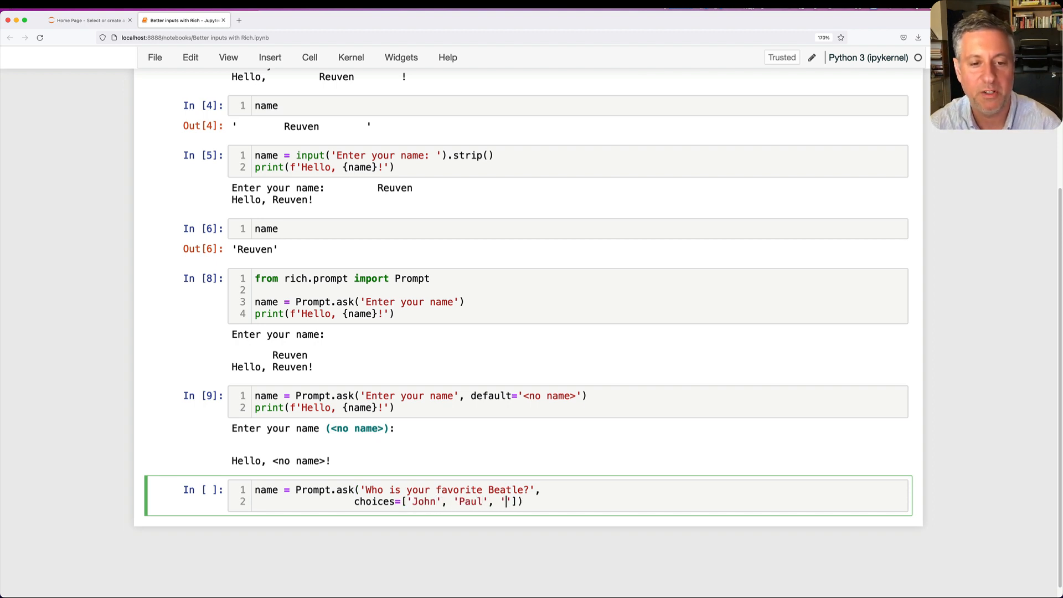
text(George', 'Ringo)
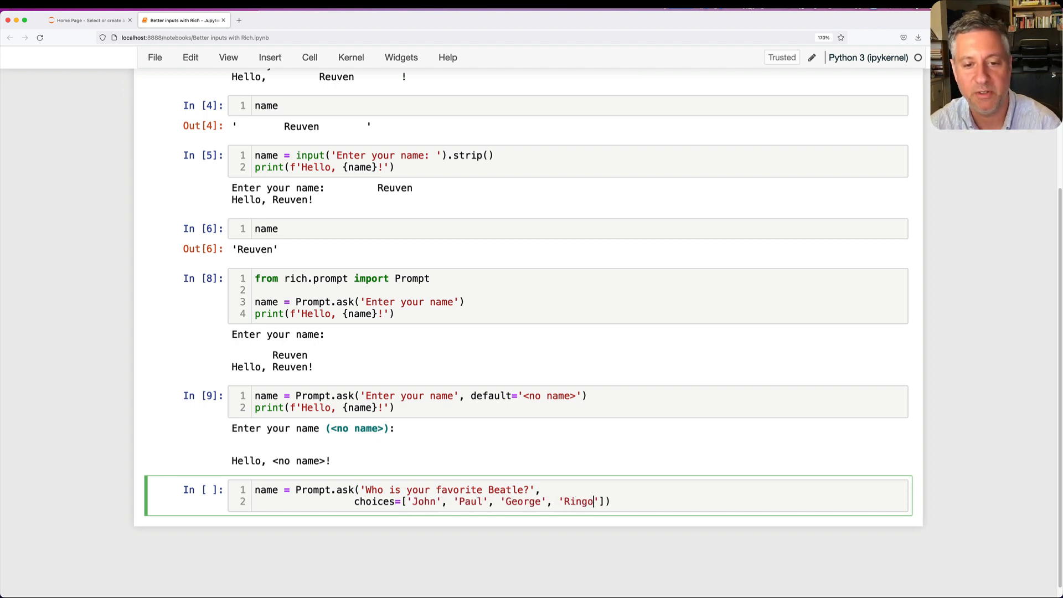
Step: Print 'I like {name}, too' and answer George at the re-prompt
text(print(f'')
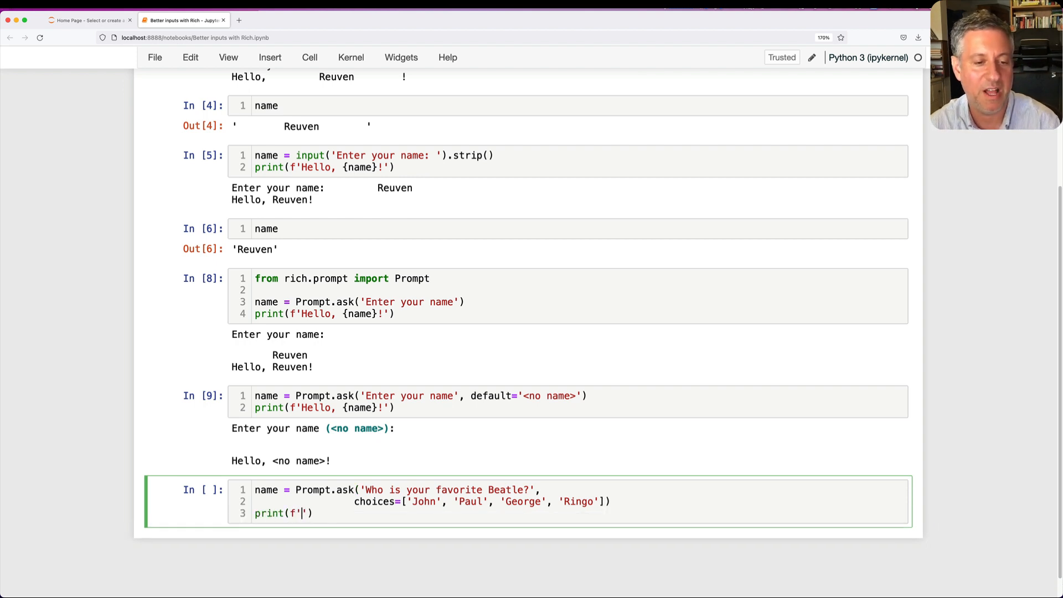
text(I like {name}, too!)
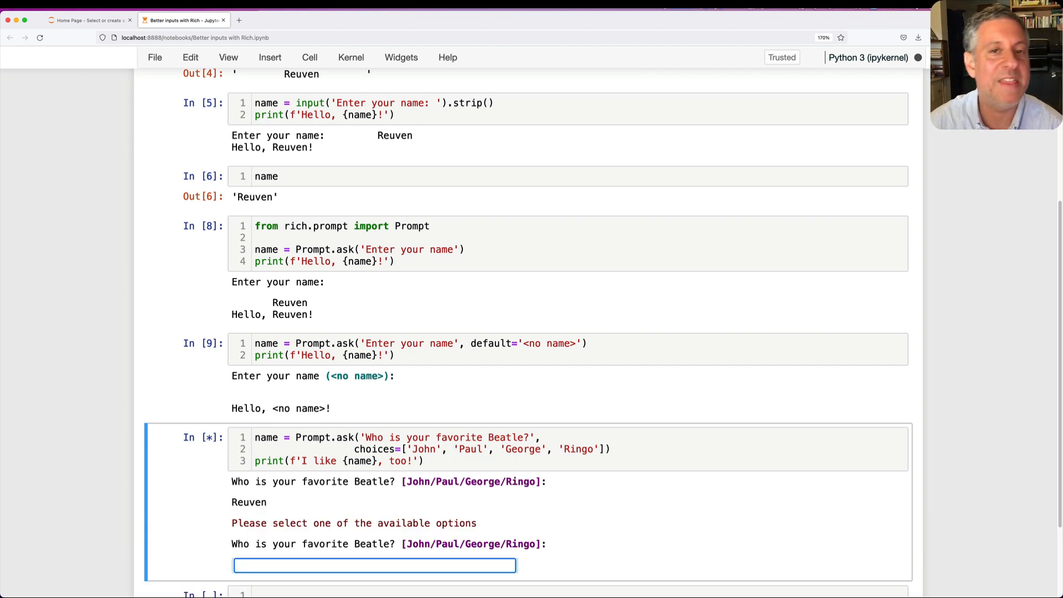
scroll(down, 3)
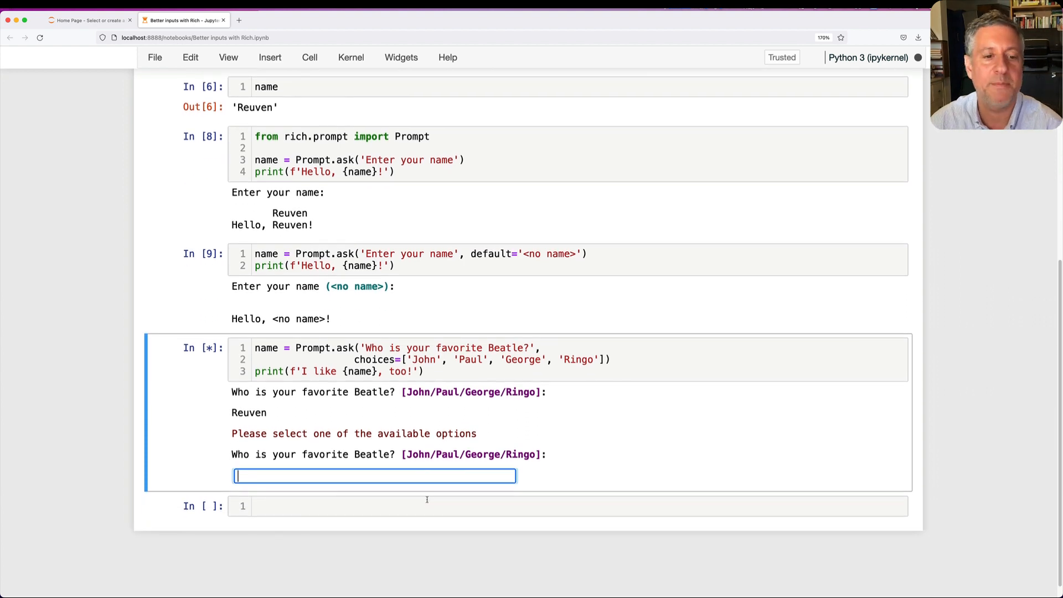
text(George)
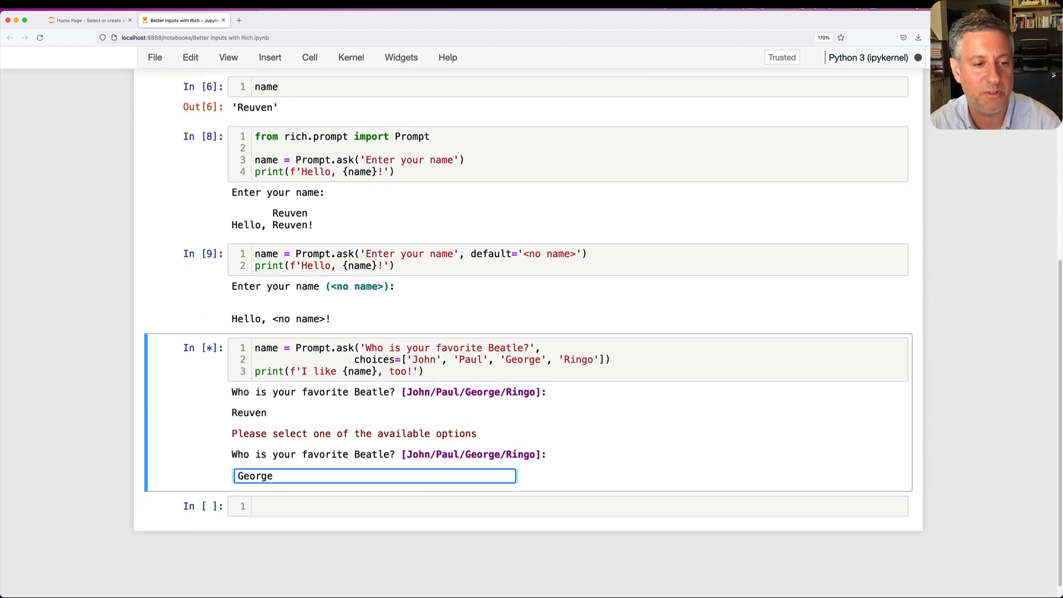